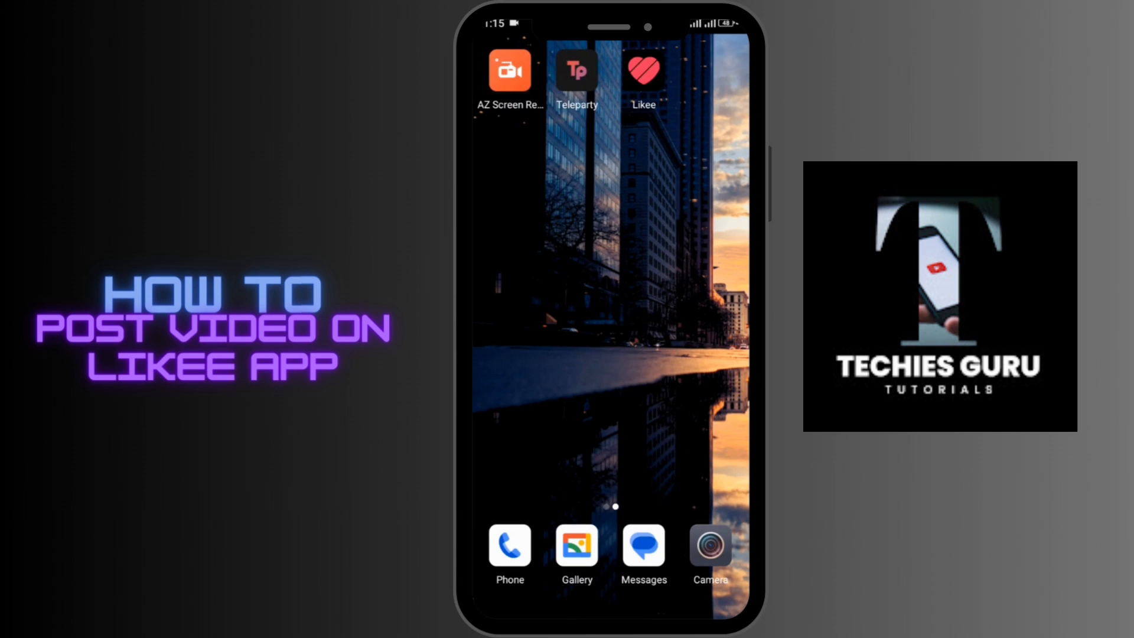
Launch Likee from the Android home screen to reach the For You feed.
left_click(641, 70)
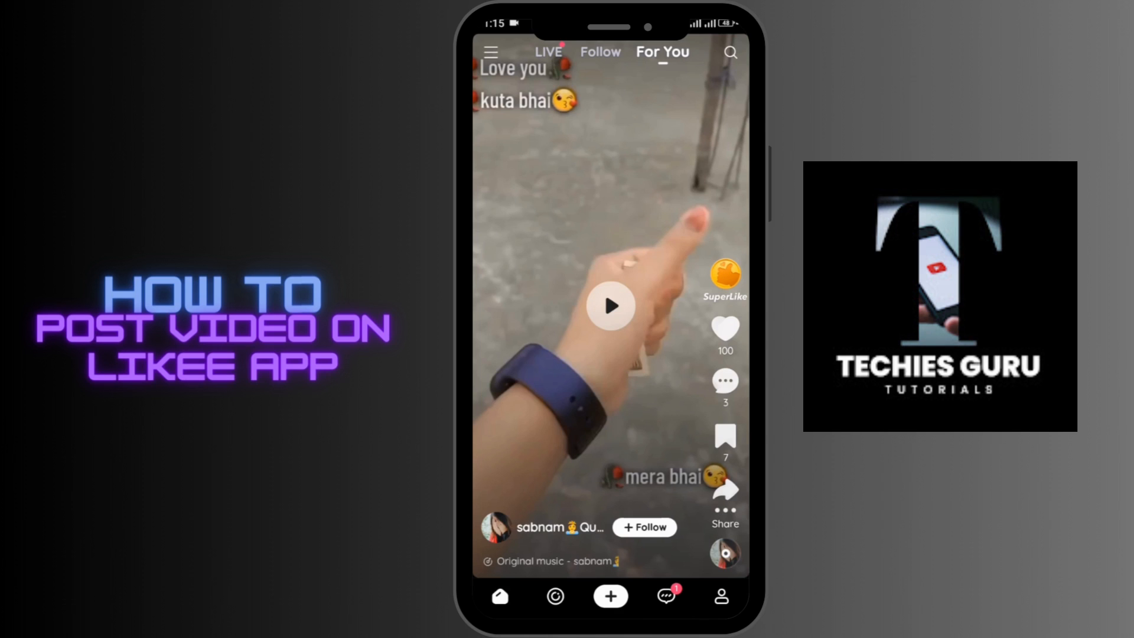
Open Likee's camera recorder in Video mode from the + button.
left_click(721, 596)
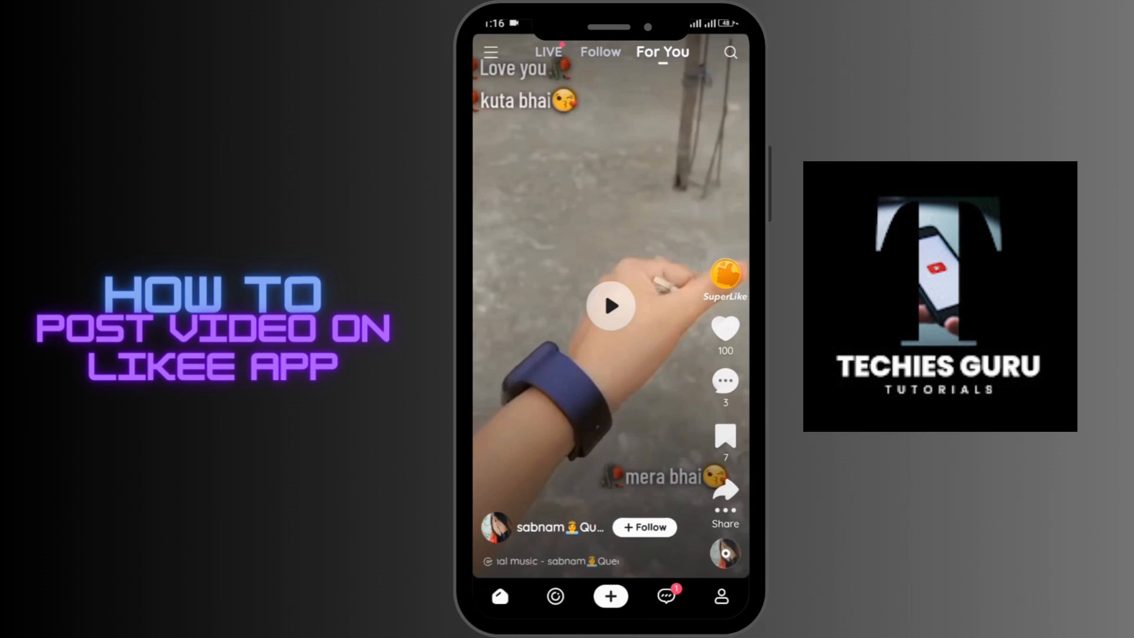
left_click(610, 596)
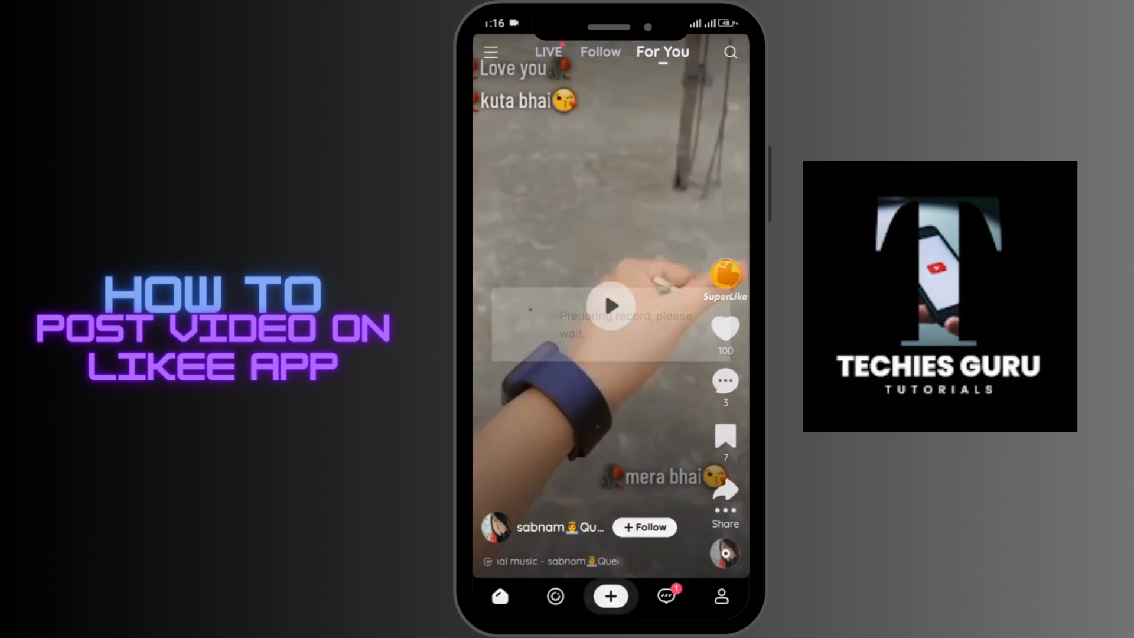
left_click(610, 596)
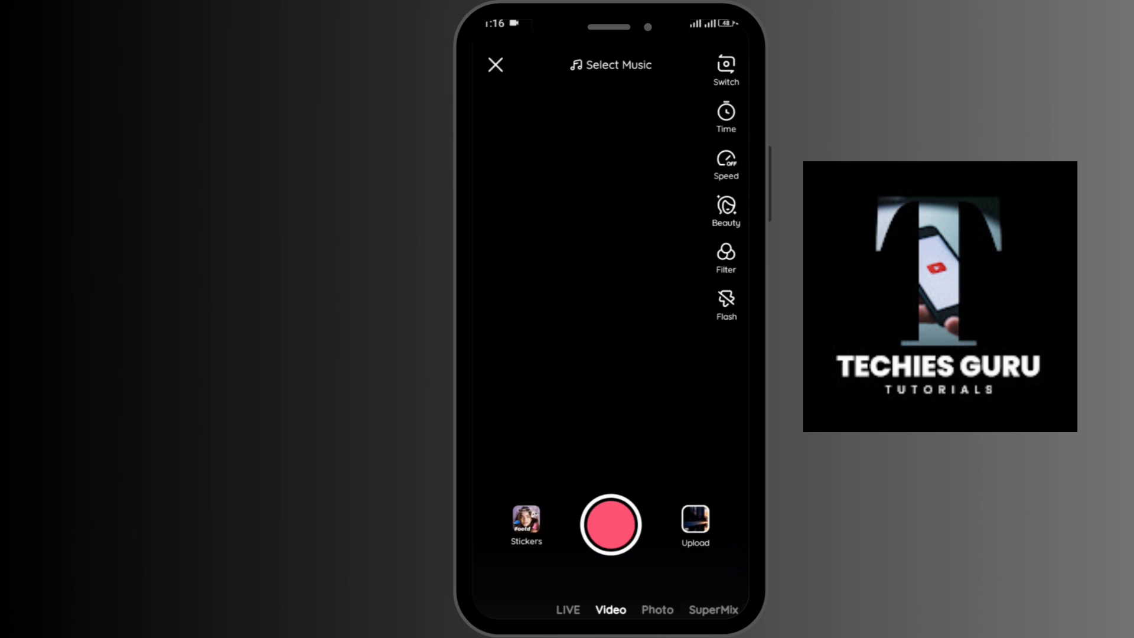
Record a few-second clip and confirm it to reach the editing screen.
left_click(495, 65)
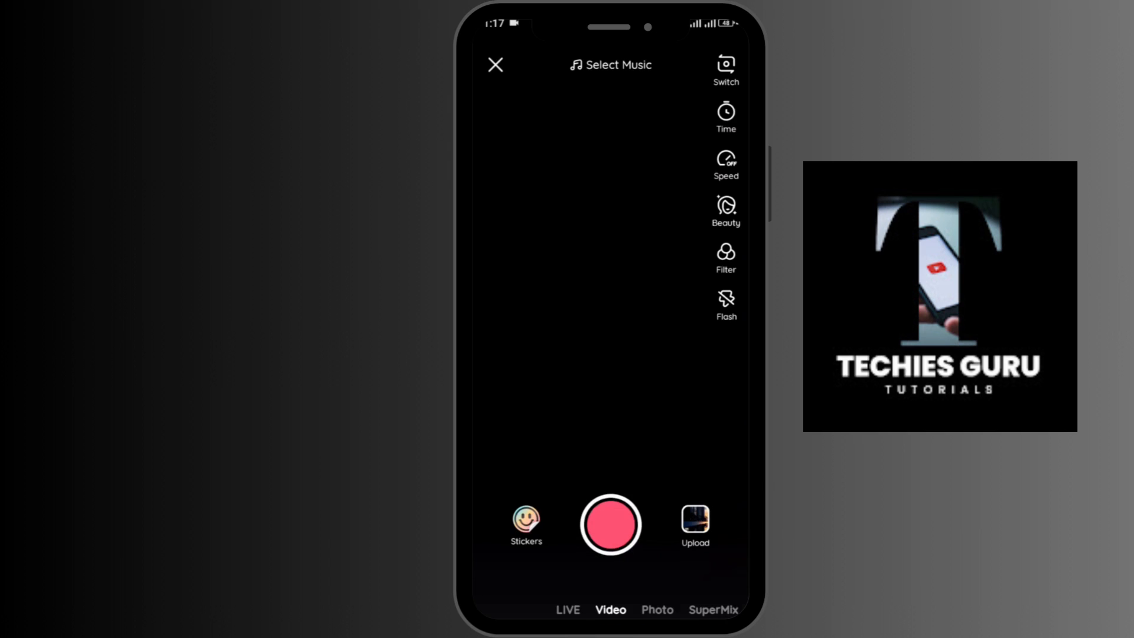
left_click(610, 525)
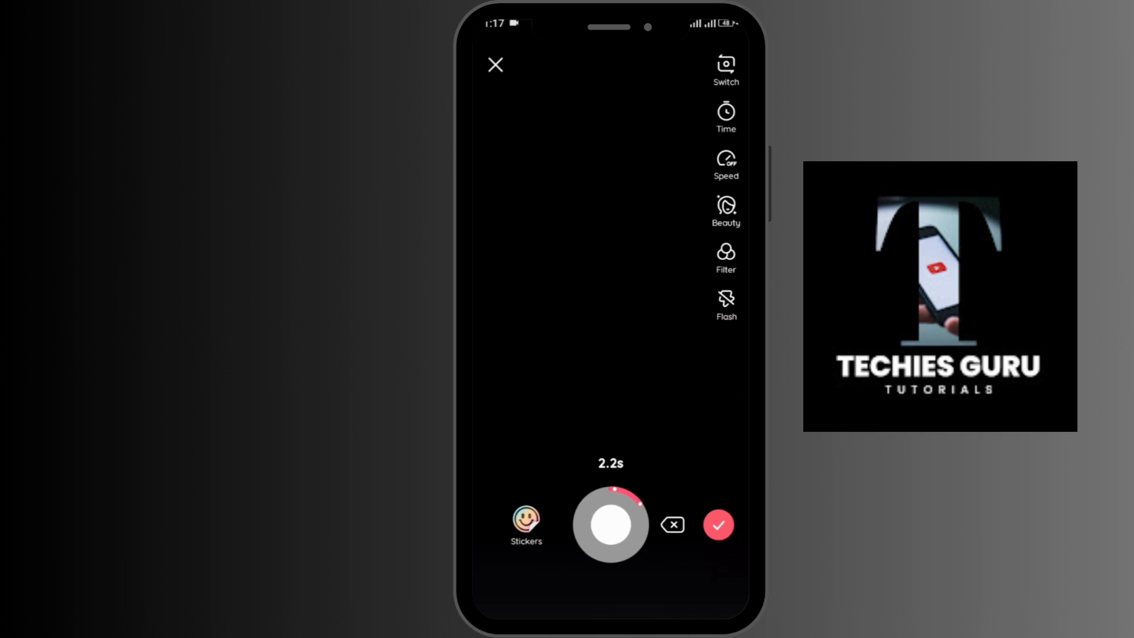
left_click(718, 524)
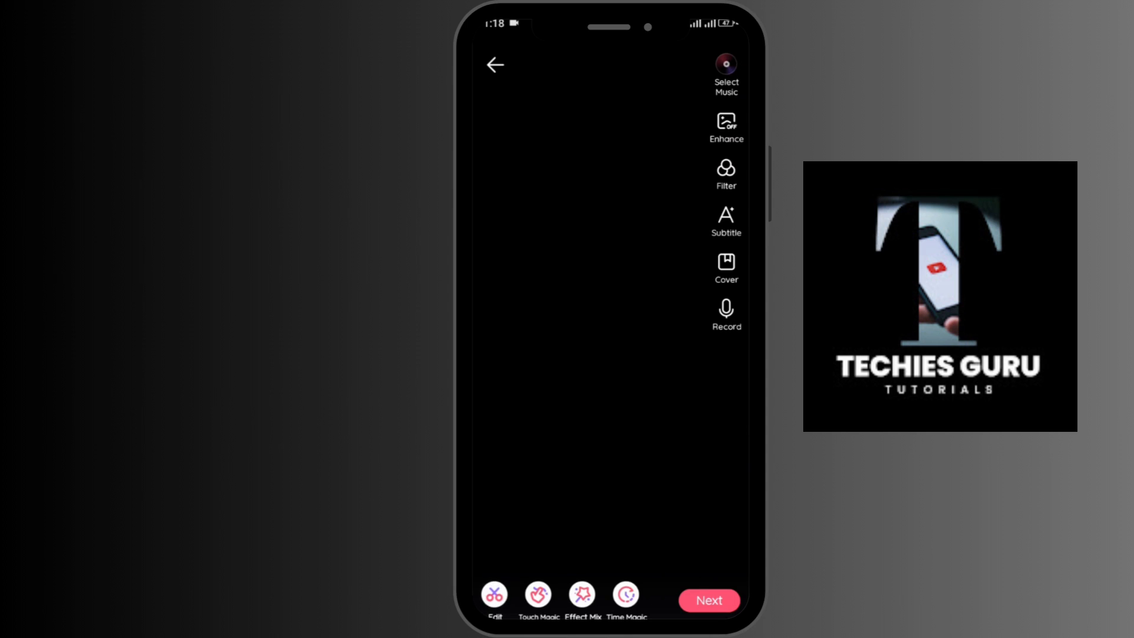
Pause the clip preview and advance to the Post details screen.
left_click(495, 595)
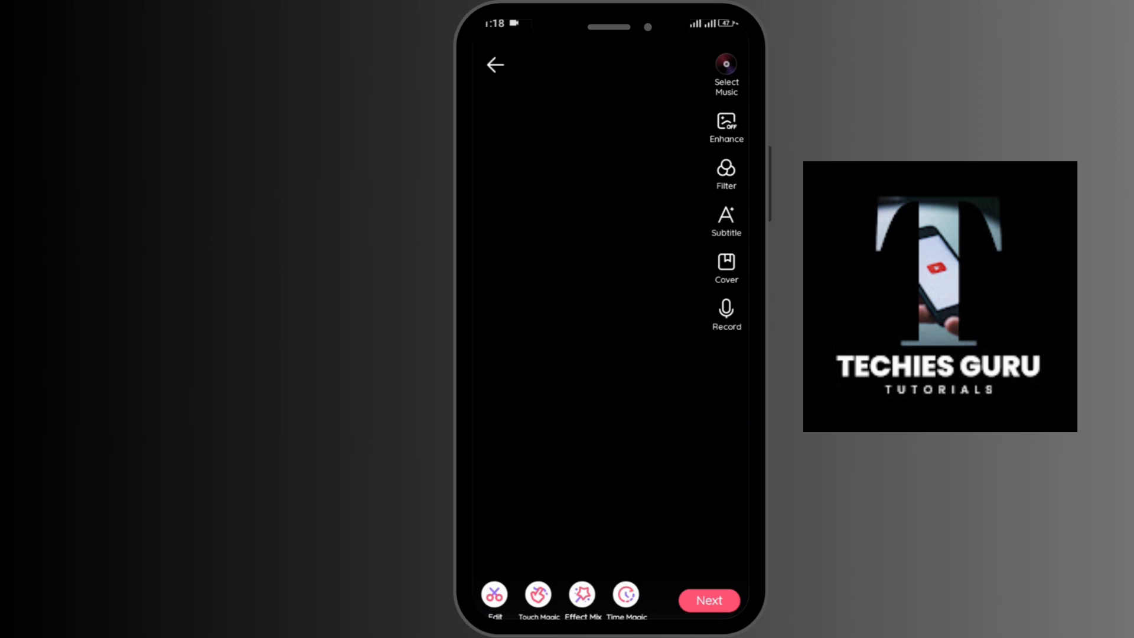
left_click(611, 305)
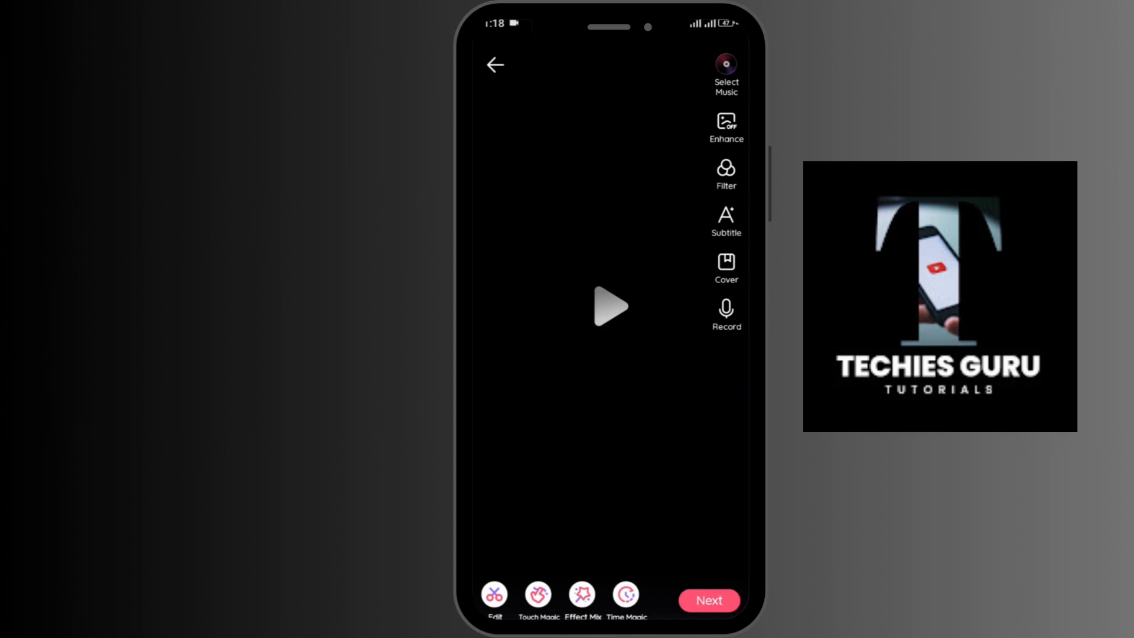
left_click(709, 600)
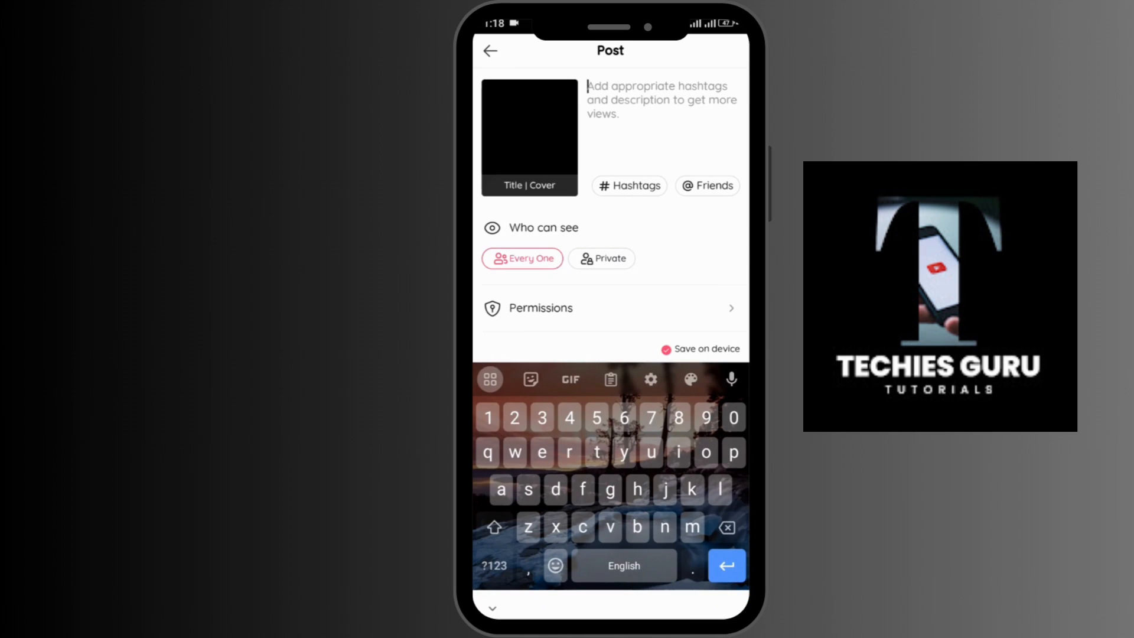
Caption the video 'happy#fyp', untick Save on device, and Post it to Every One.
type("happy")
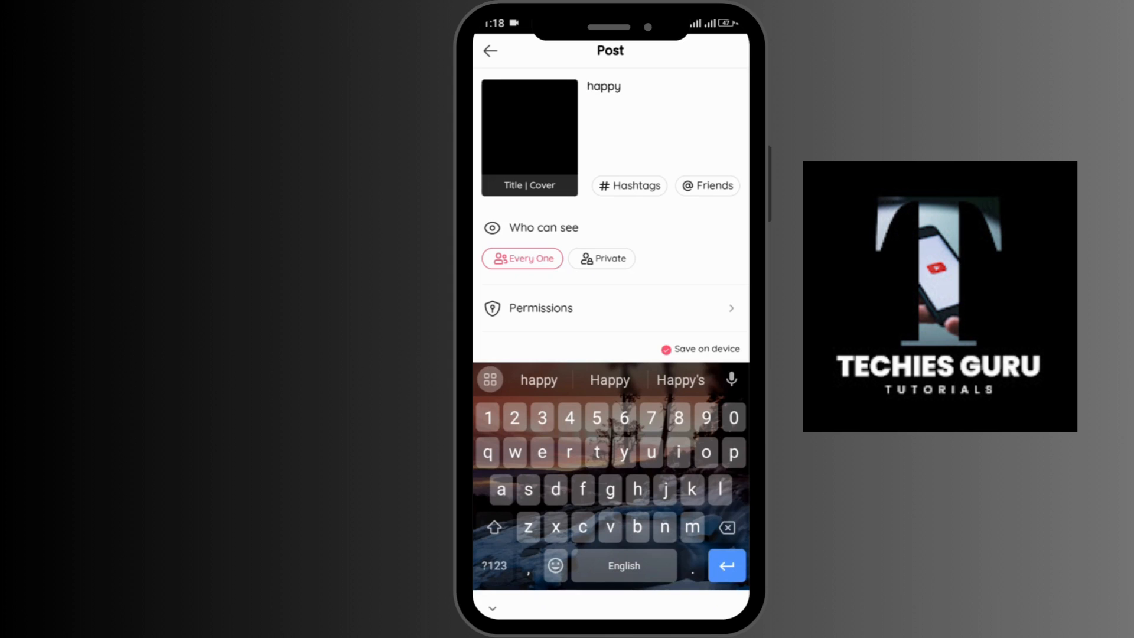
type("#")
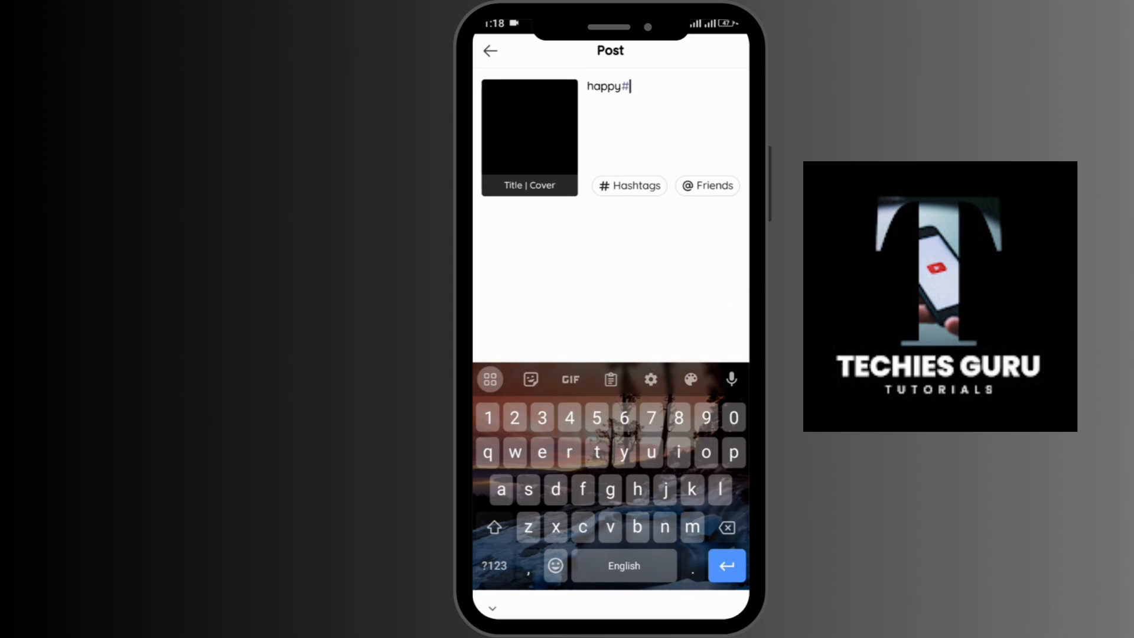
type("fyp")
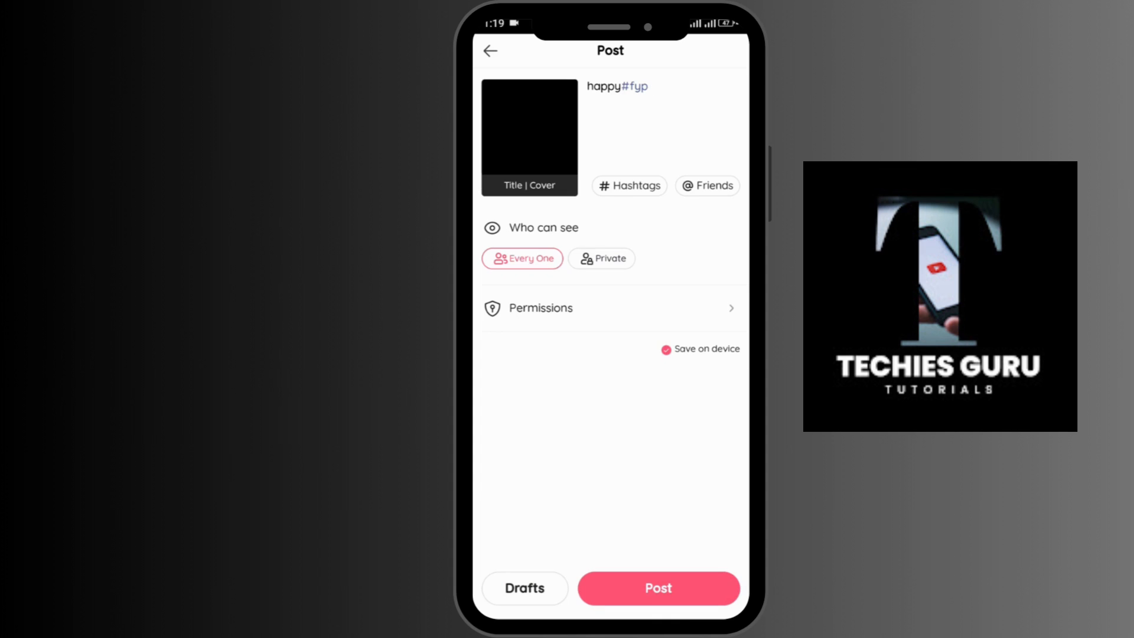
left_click(665, 349)
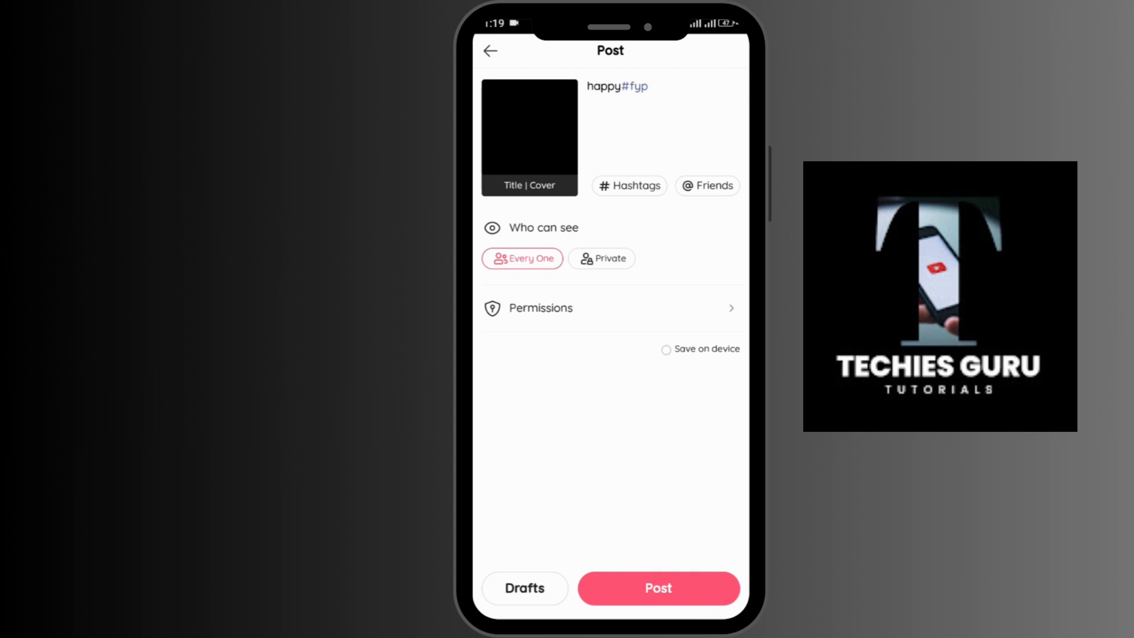
left_click(658, 587)
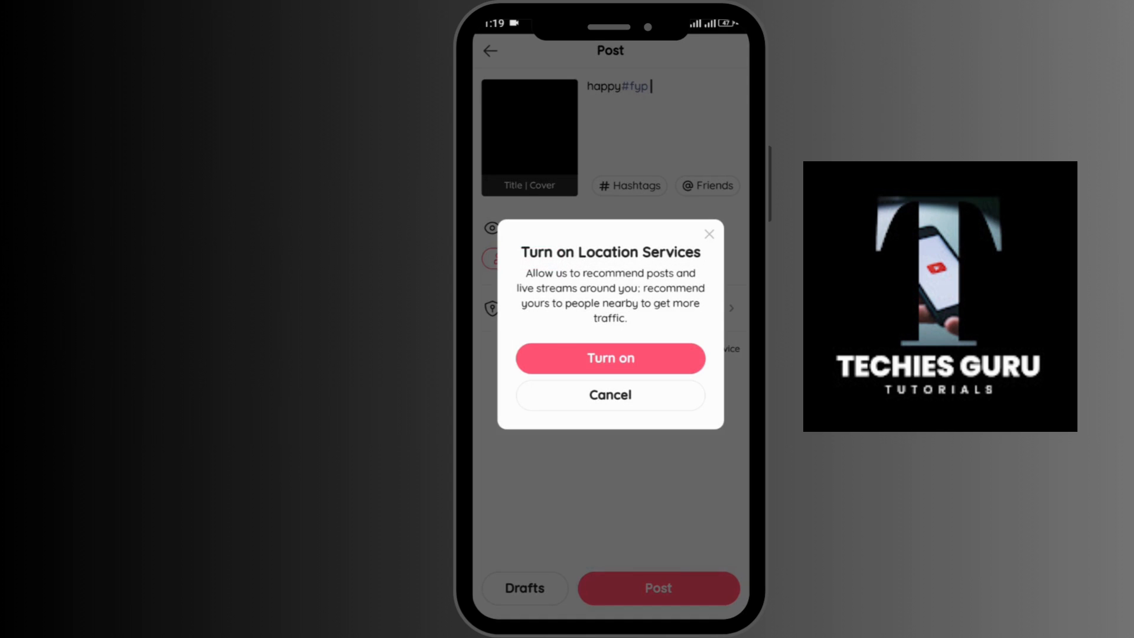